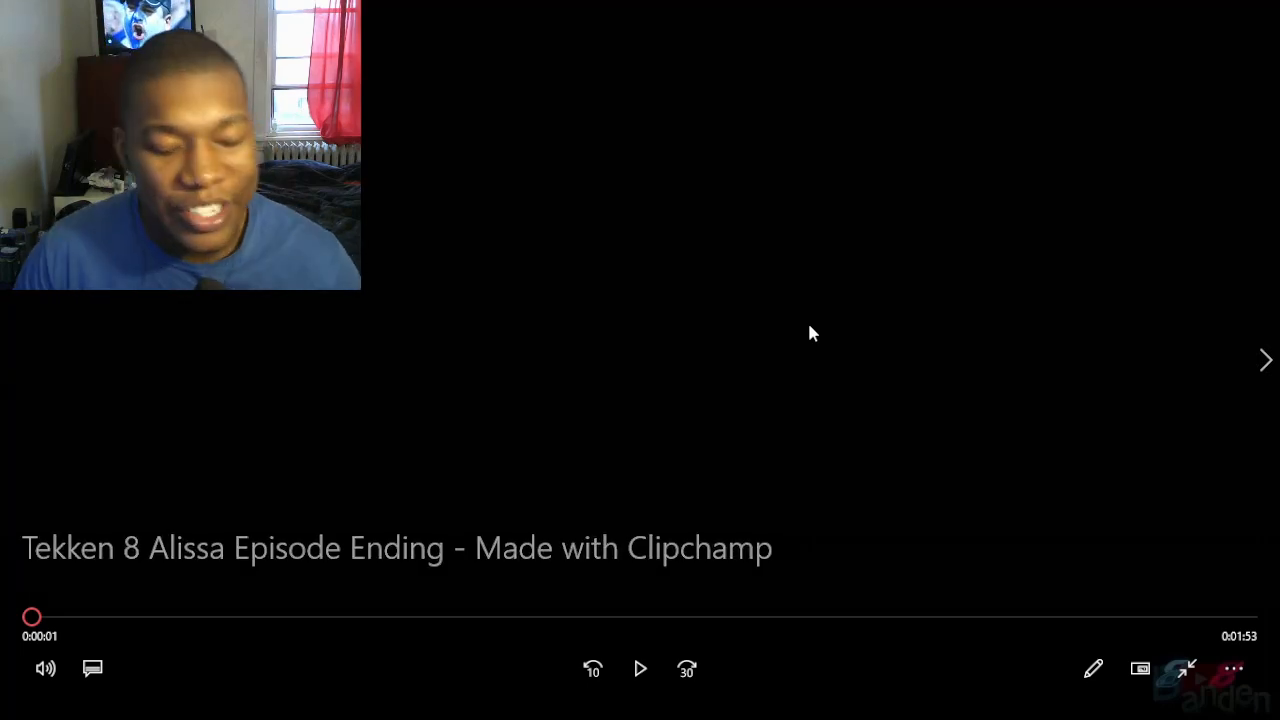
Play the Tekken 8 Alissa Episode Ending video from the start
click(640, 668)
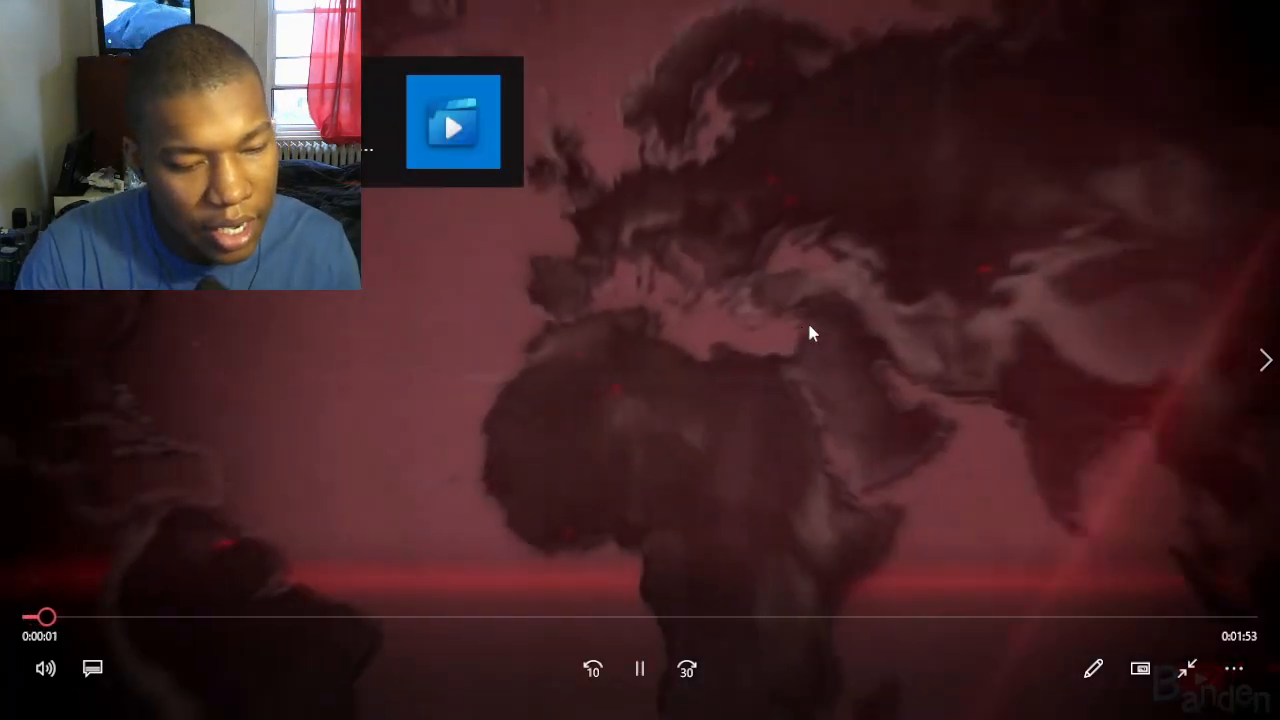